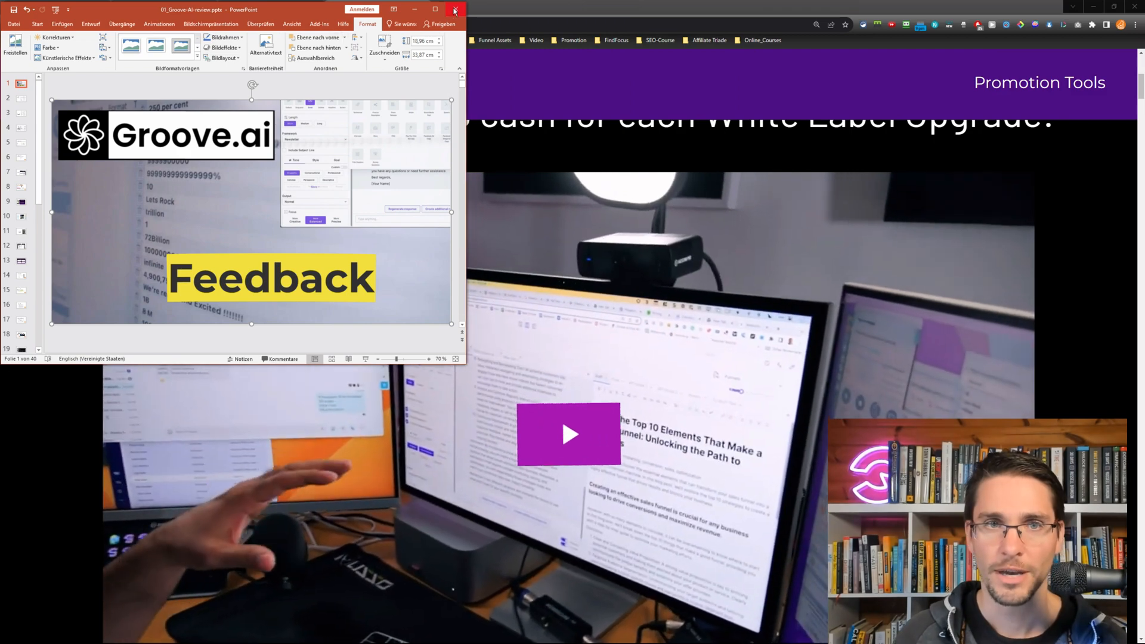
- Maximize PowerPoint and step through the Mike's Question slides to the What Is Groove.ai? slide
left_click(434, 10)
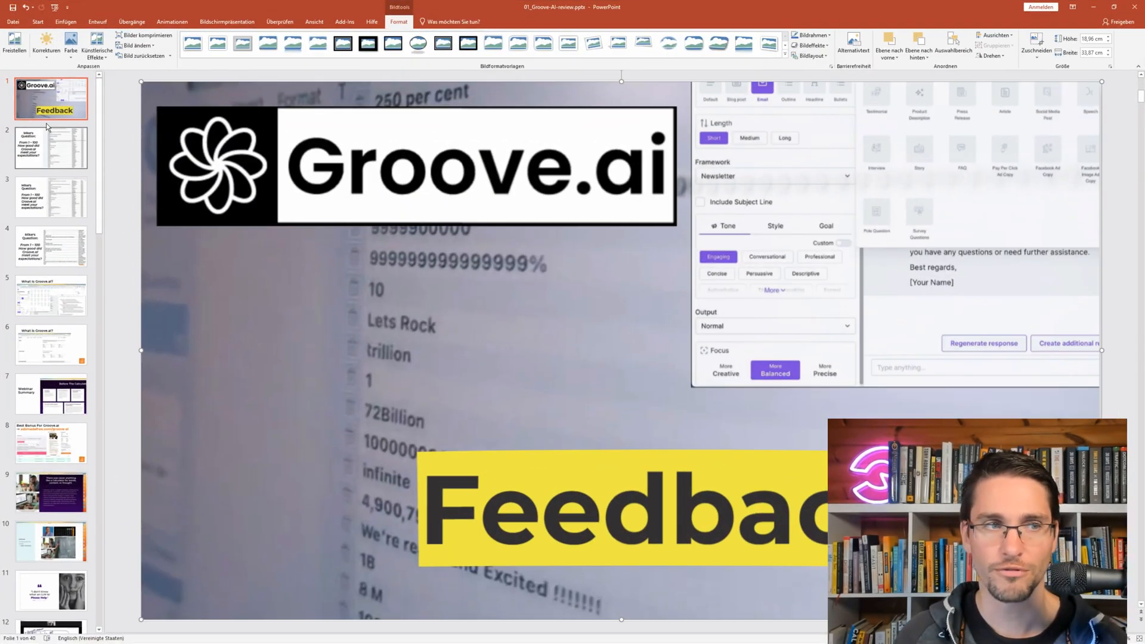
left_click(50, 154)
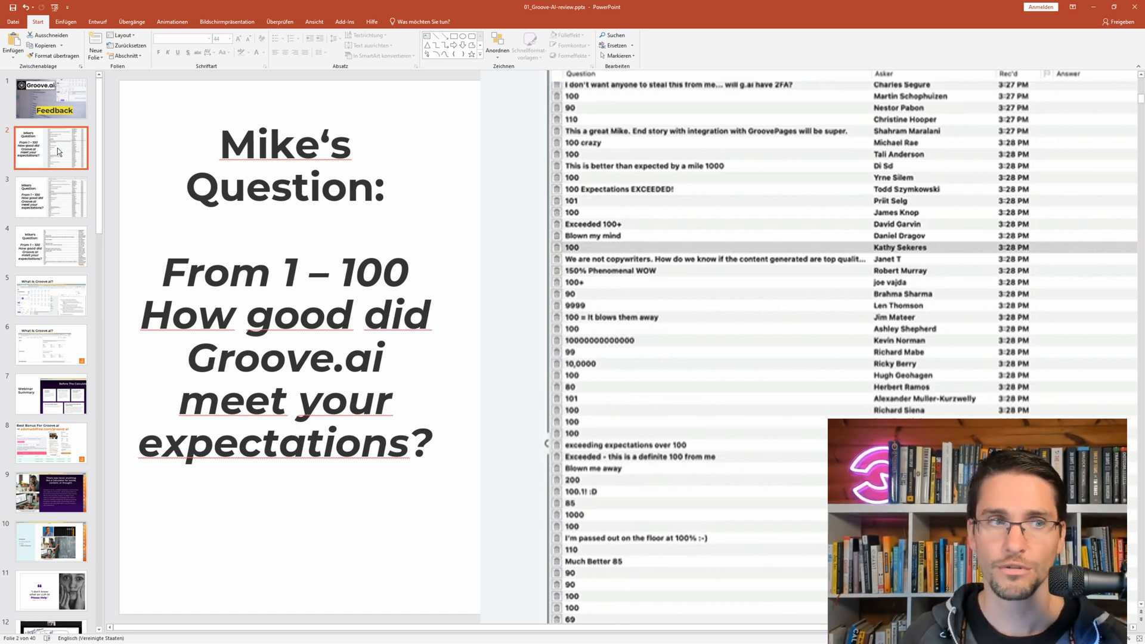
left_click(50, 198)
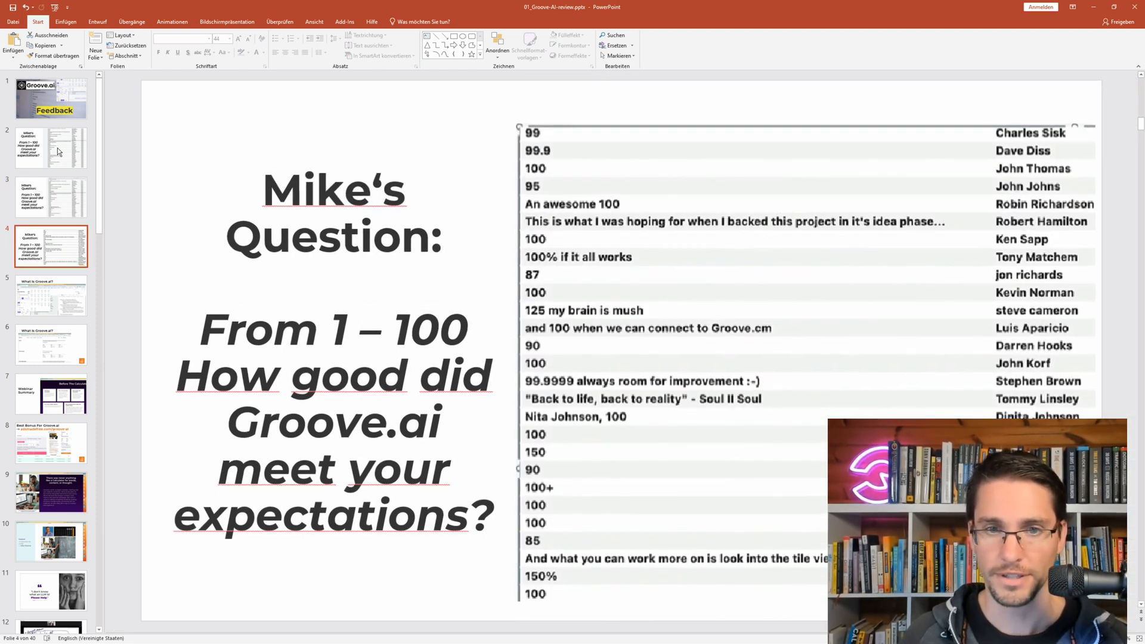
left_click(51, 296)
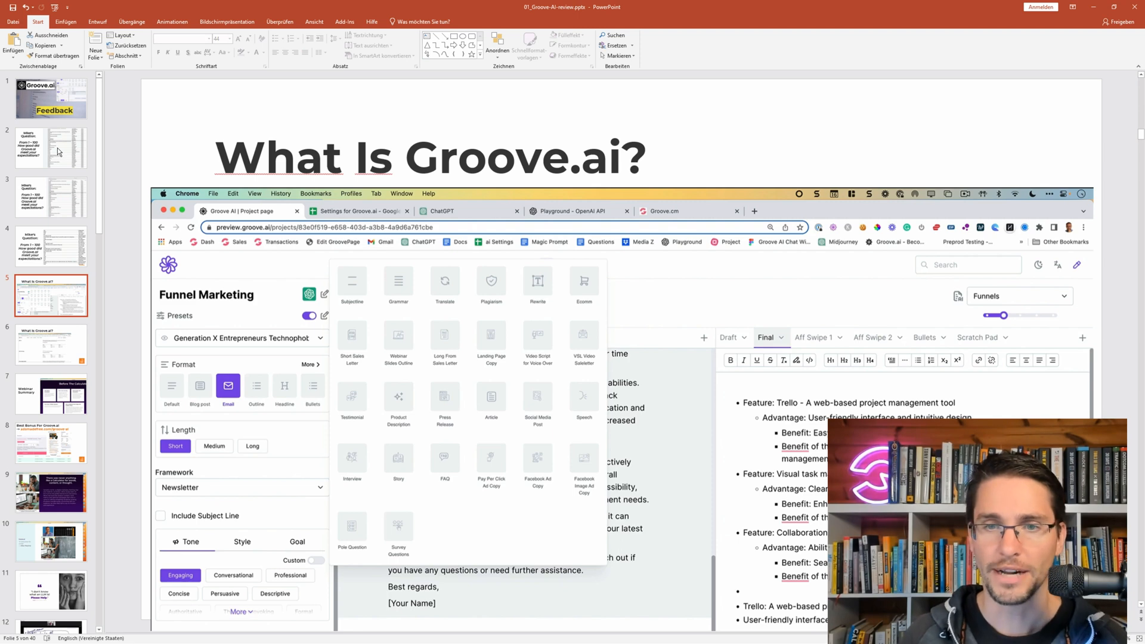
- View the OpenAI pricing and Webinar Summary slides, then the Best Bonus For Groove.ai slide
left_click(52, 346)
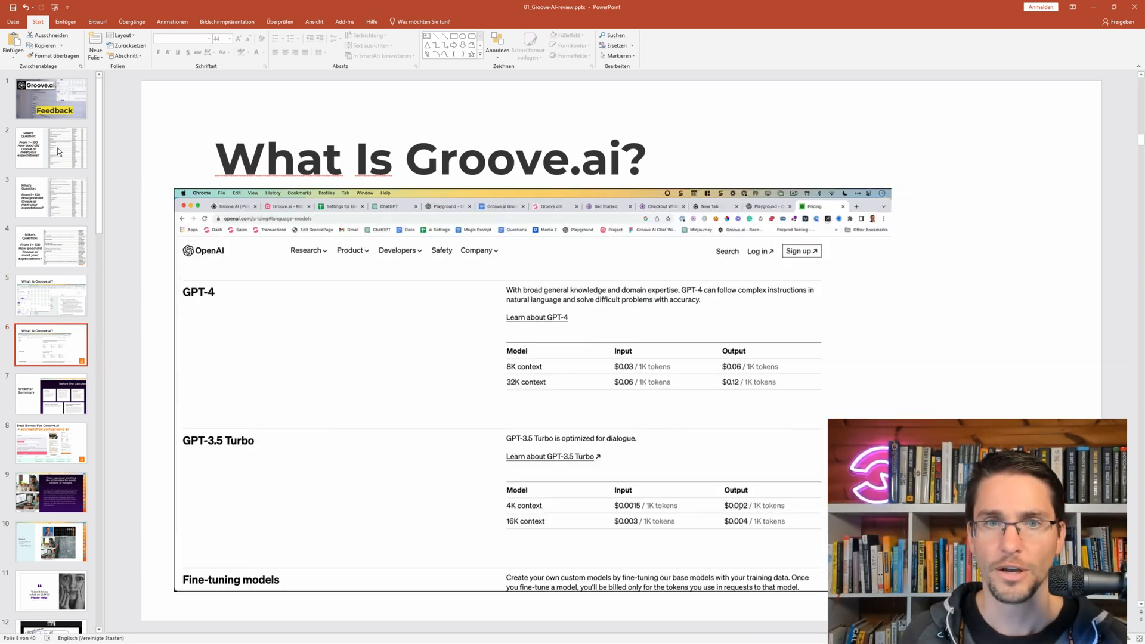
left_click(52, 393)
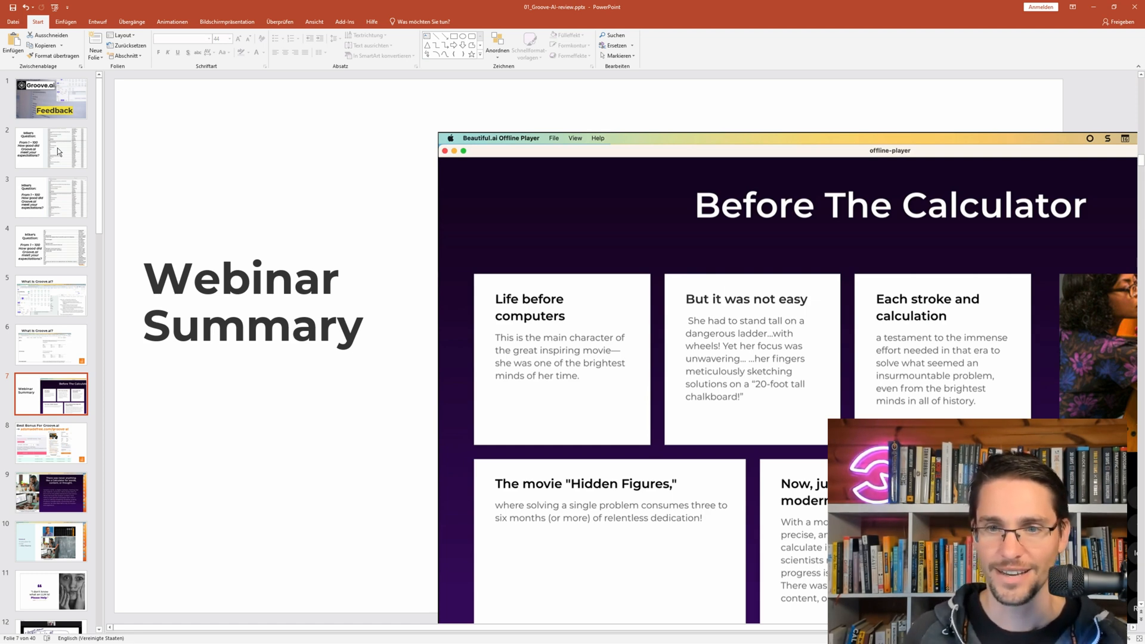
left_click(50, 443)
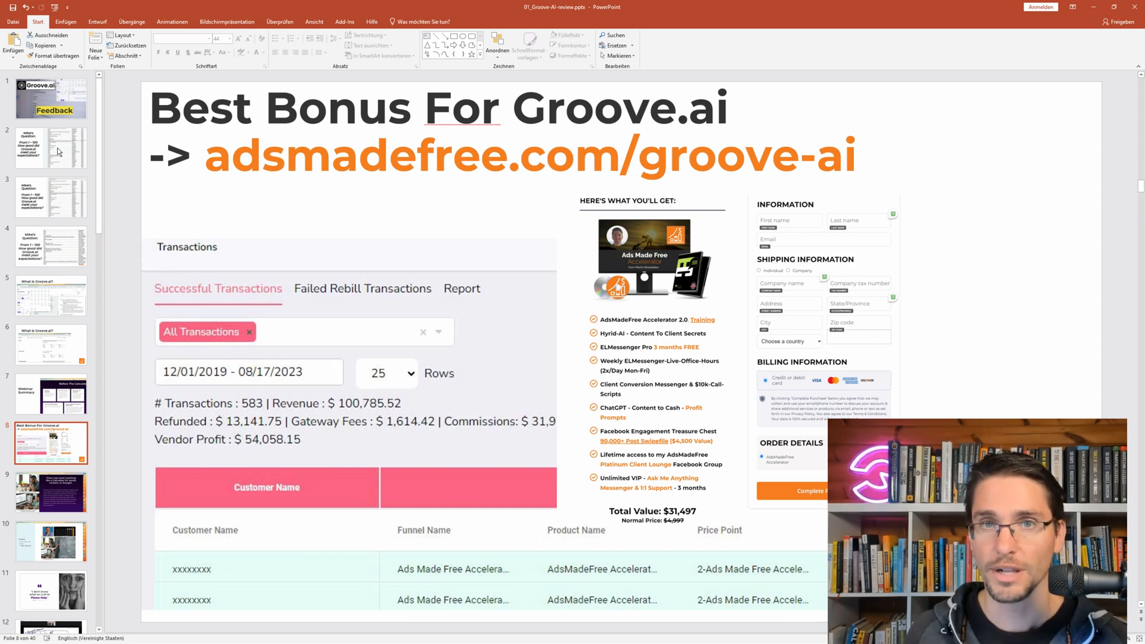
- View both Calculator for words slides and continue to the Large Language Model slide
left_click(51, 493)
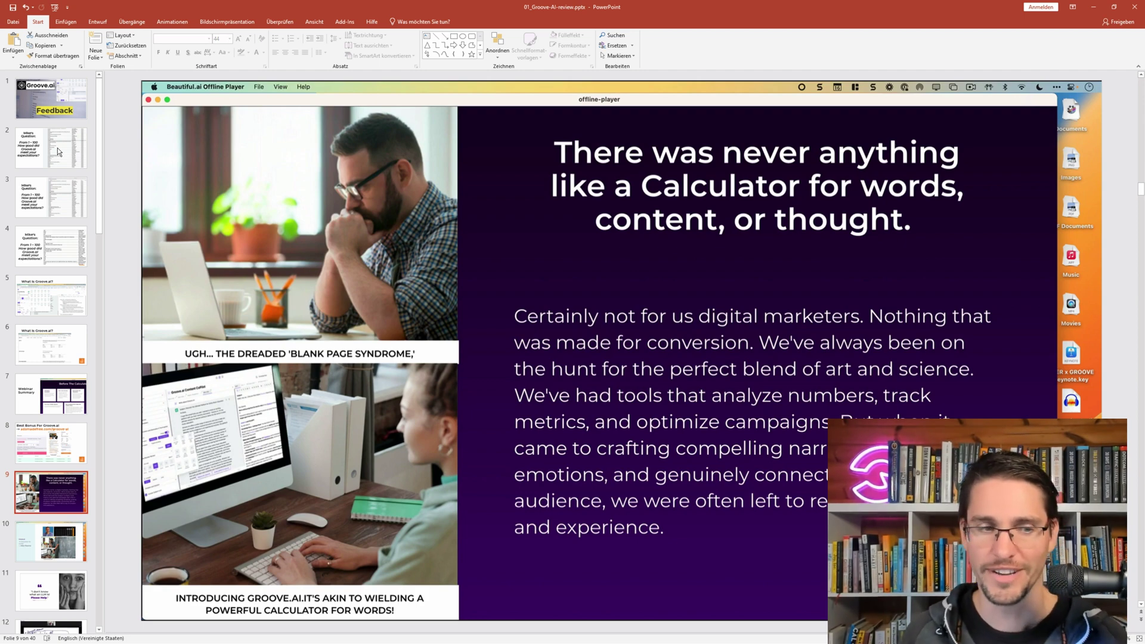
left_click(50, 545)
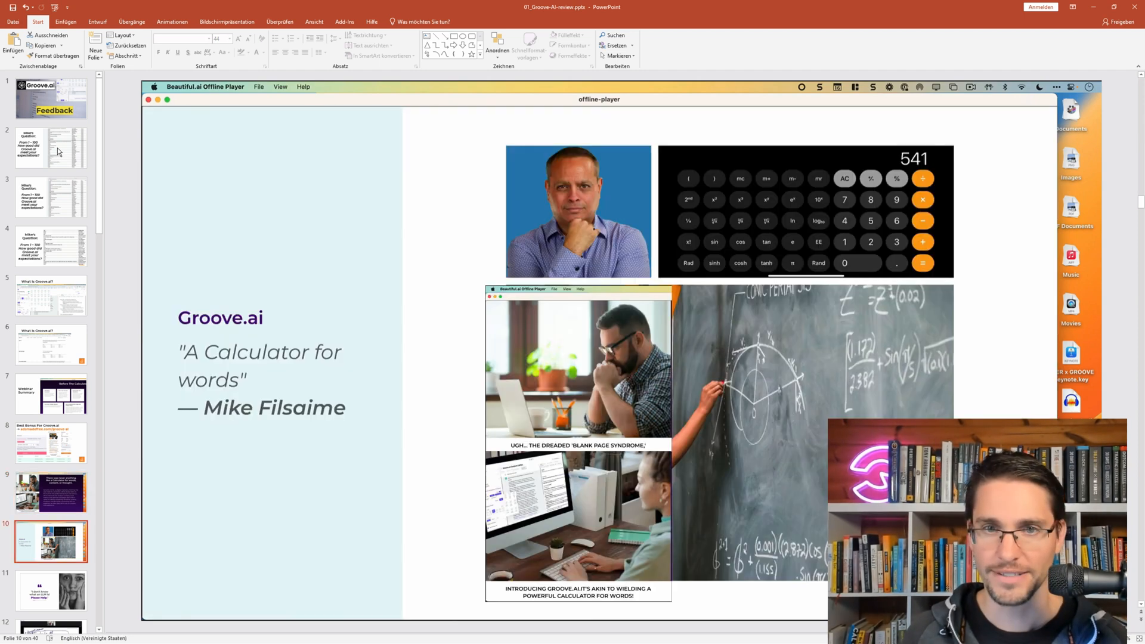
left_click(54, 593)
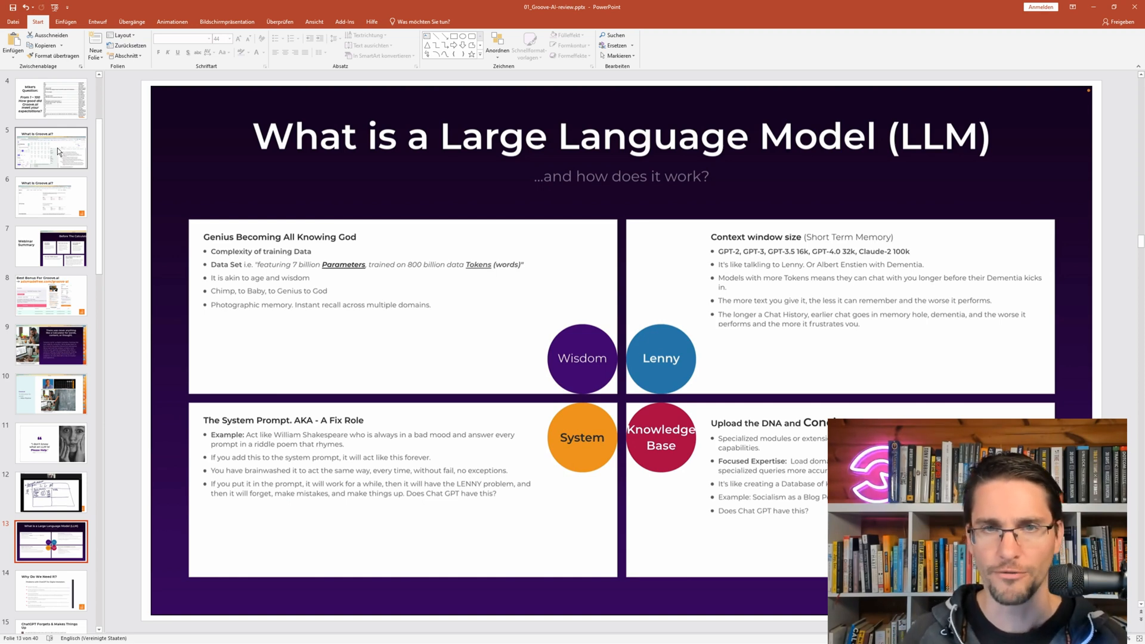
- Show slide 15, ChatGPT Forgets & Makes Things Up, with the highlighted chat answer
left_click(53, 592)
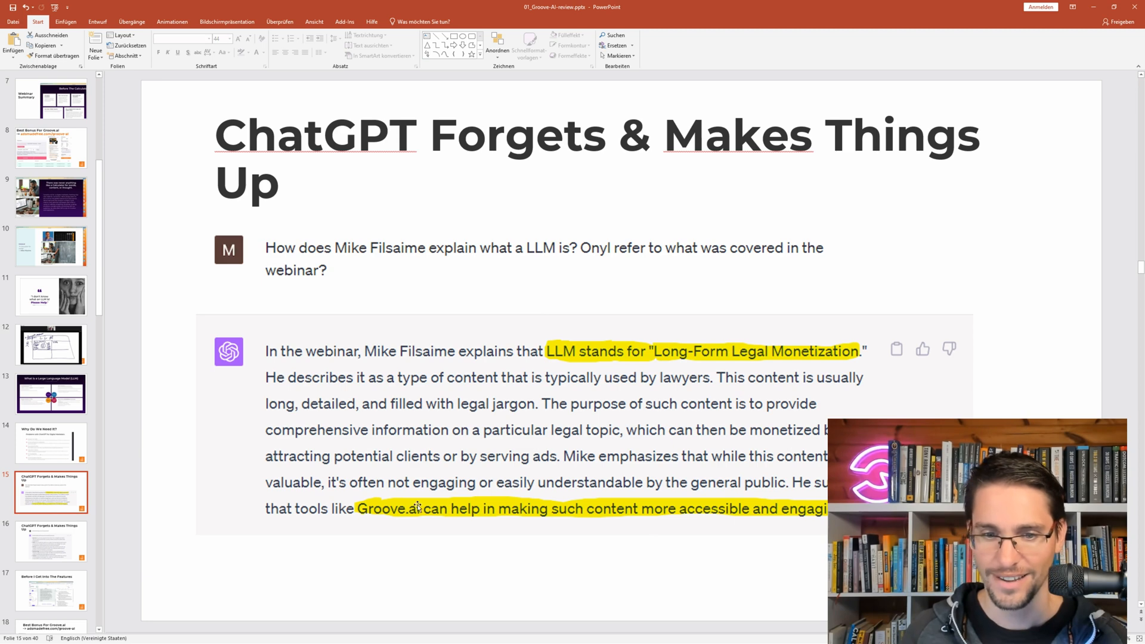
mouse_move(620, 471)
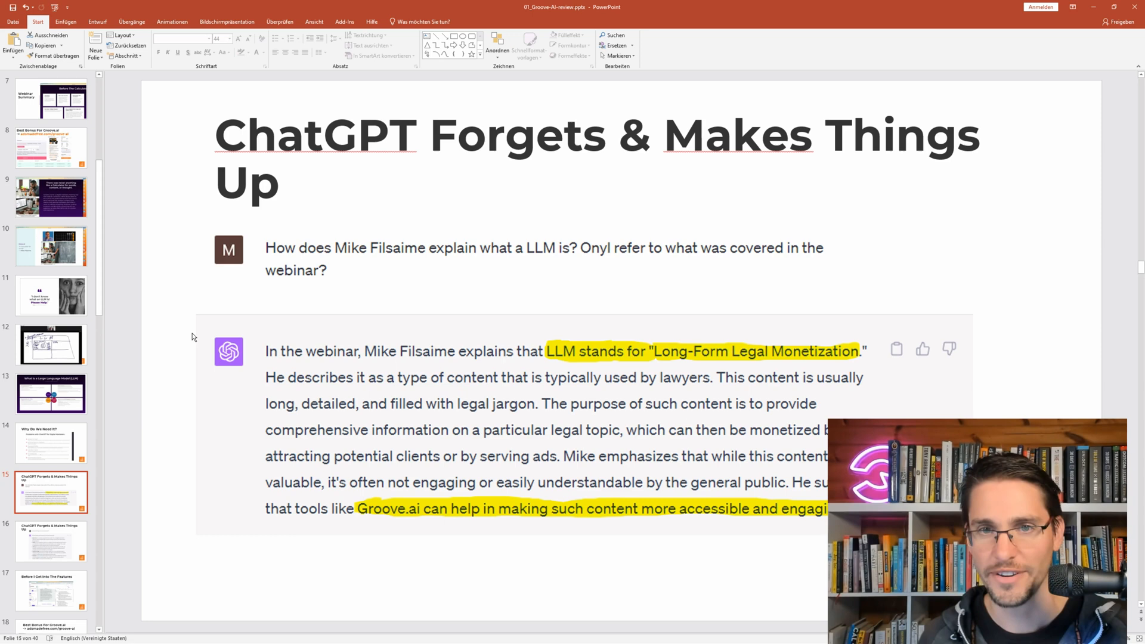
- View the five ways to share slide and the bonus slide, then return toward slide 16
left_click(50, 542)
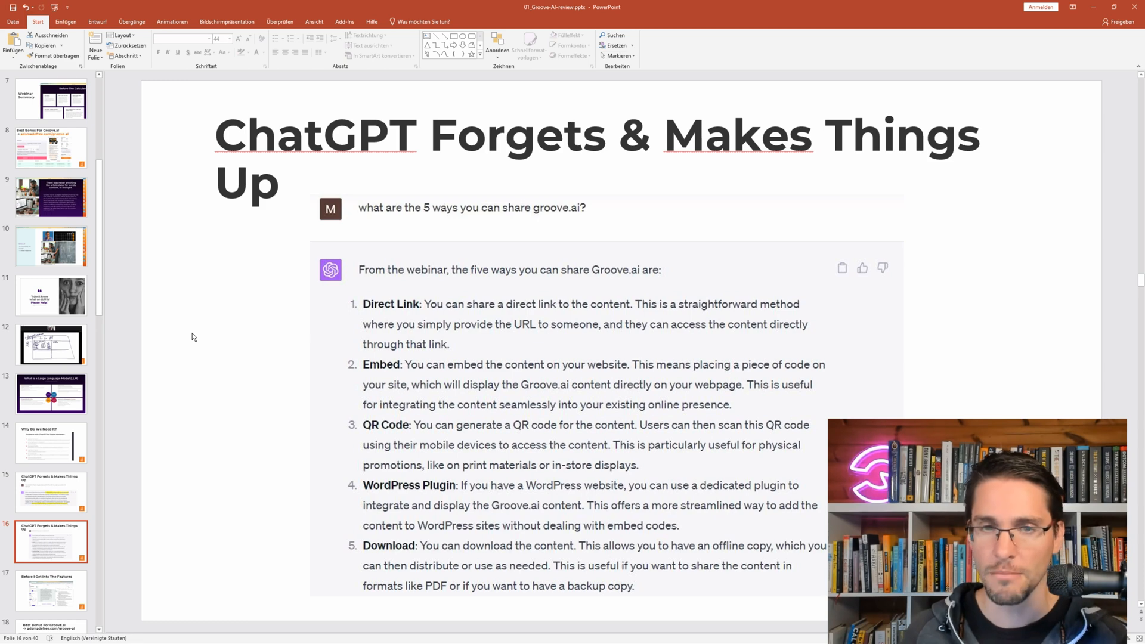
left_click(52, 600)
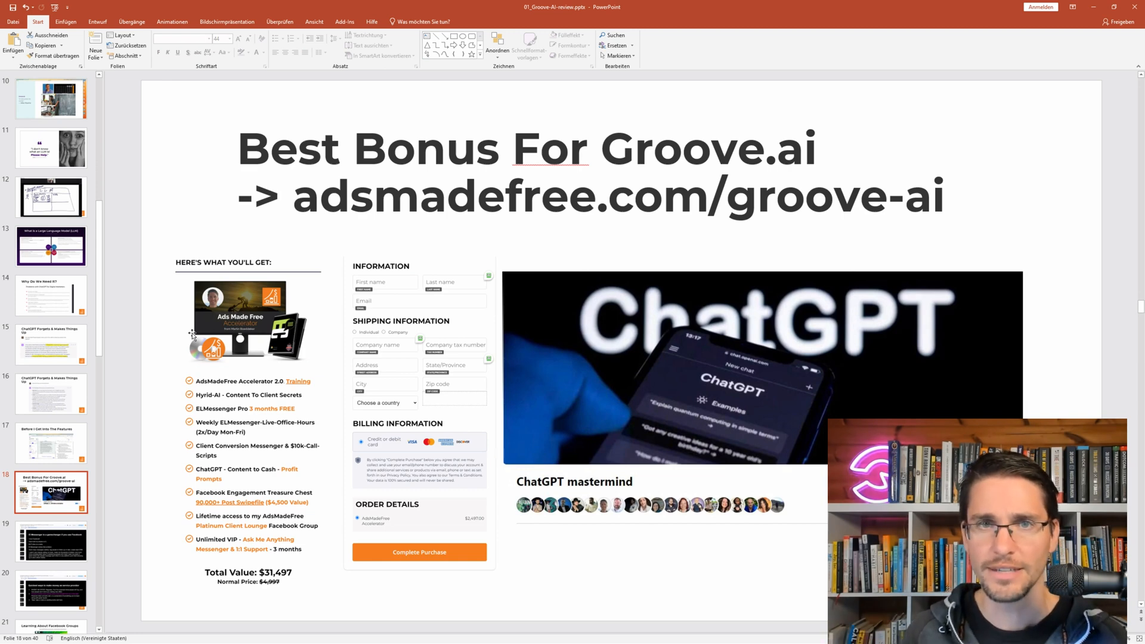
left_click(52, 442)
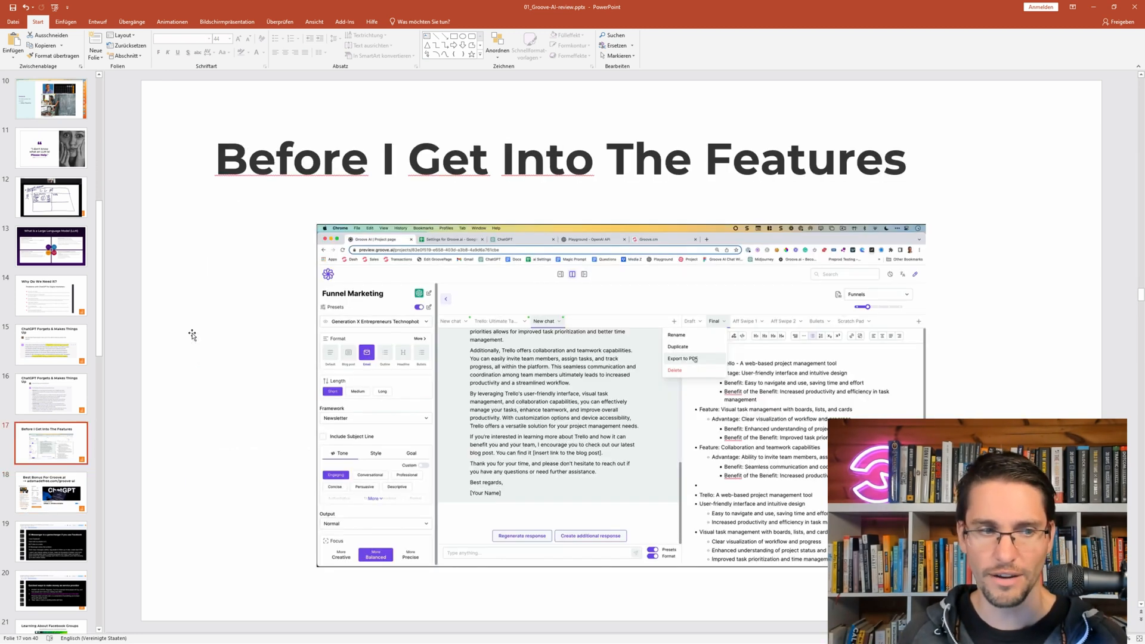
left_click(50, 394)
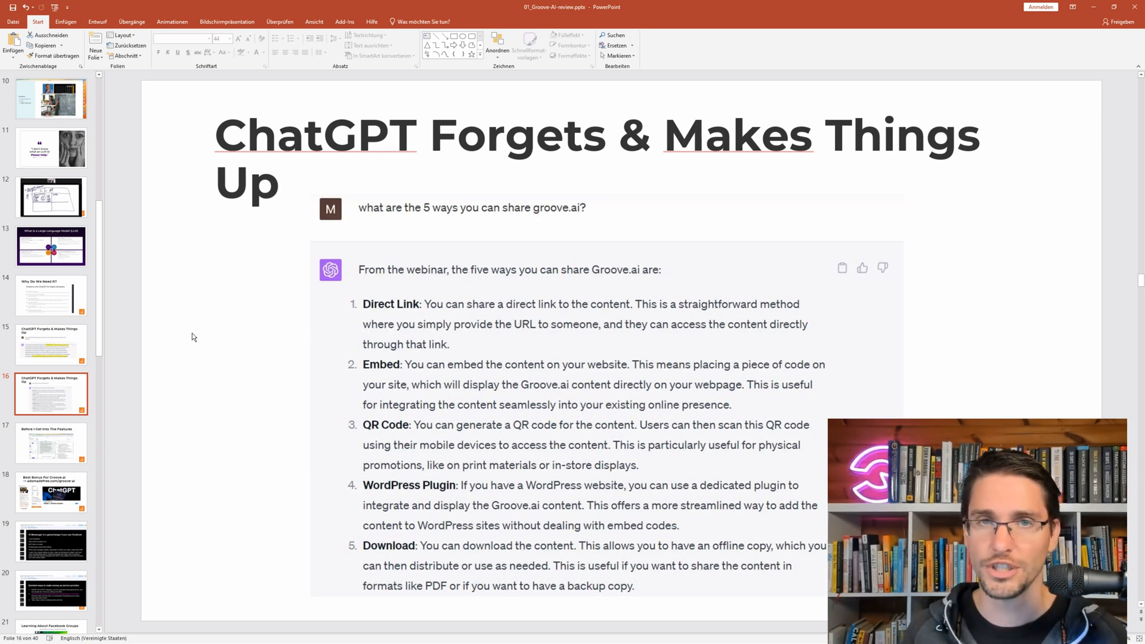
- Show slide 18, the Best Bonus For Groove.ai offer, again
left_click(50, 492)
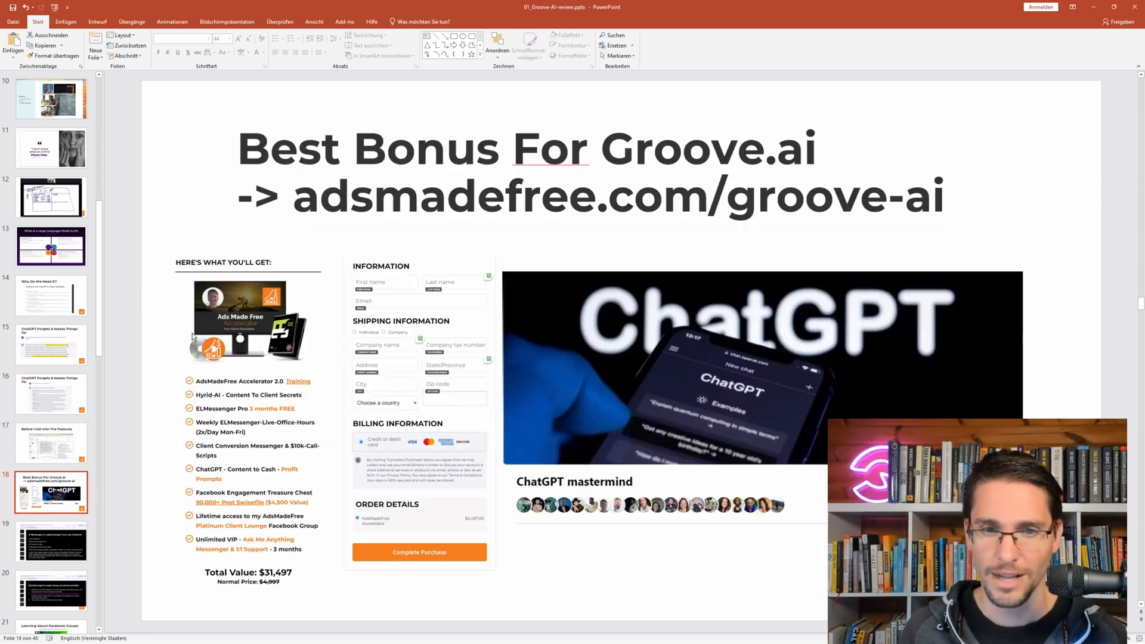
mouse_move(190, 334)
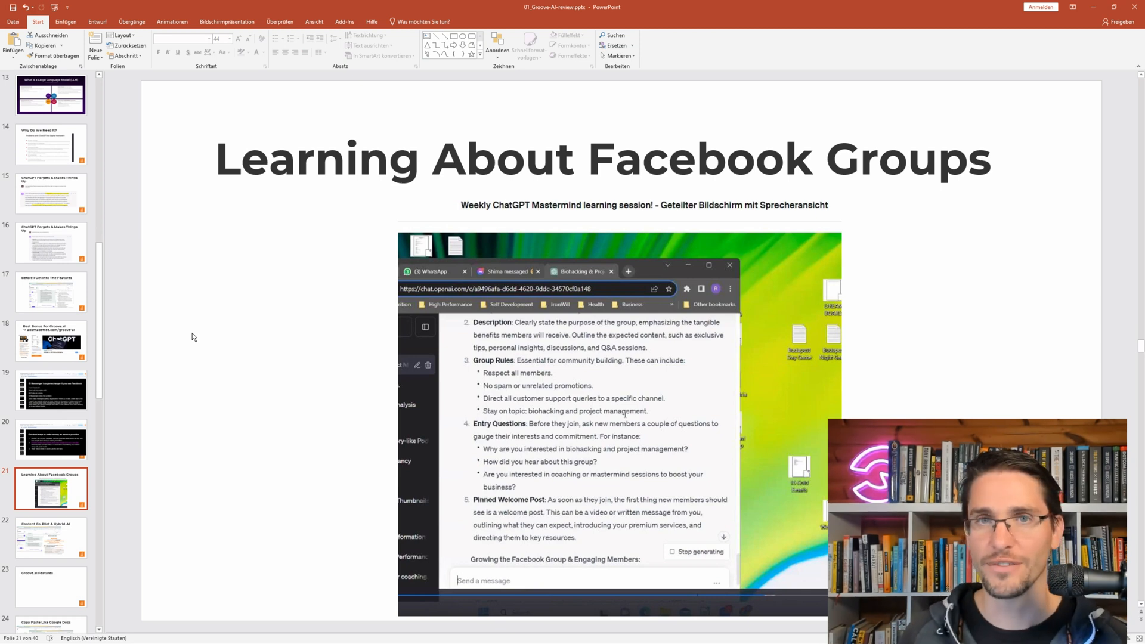
- Advance past Learning About Facebook Groups to slide 22, Content Co-Pilot & Hybrid-AI
left_click(50, 538)
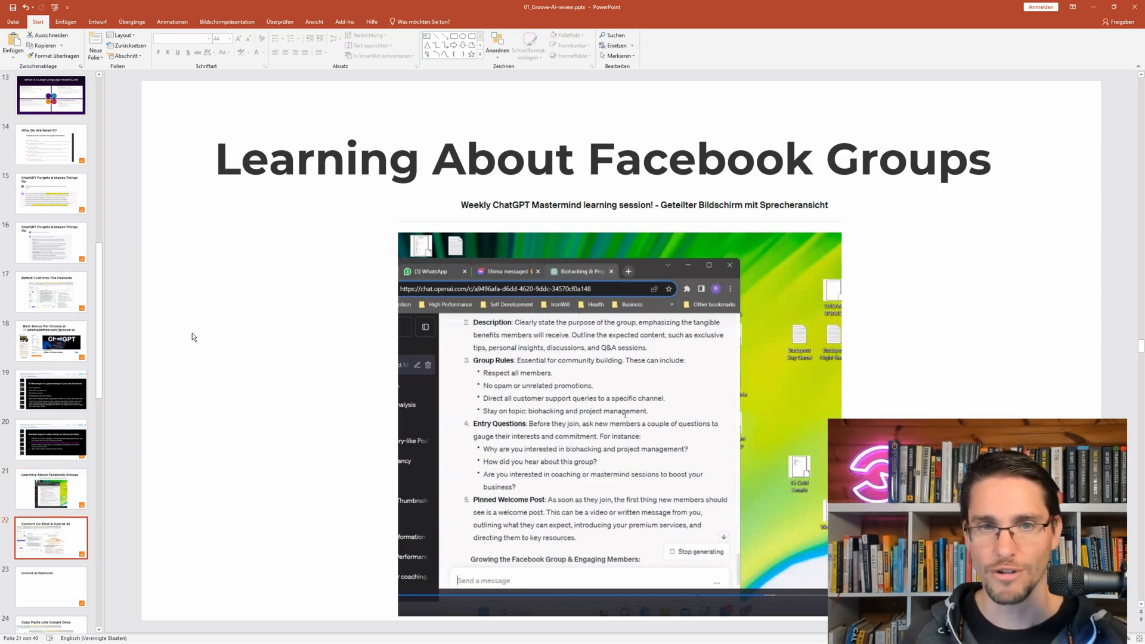
left_click(50, 538)
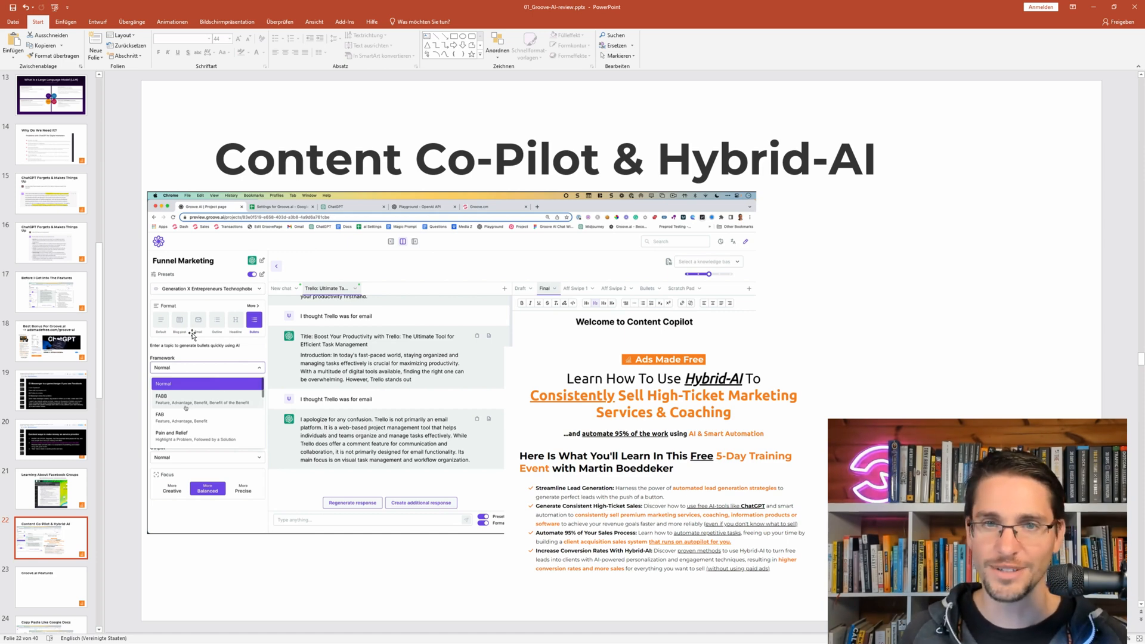
- Advance through the empty Groove.ai Features slide to slide 24, Copy Paste Like Google Docs
left_click(50, 589)
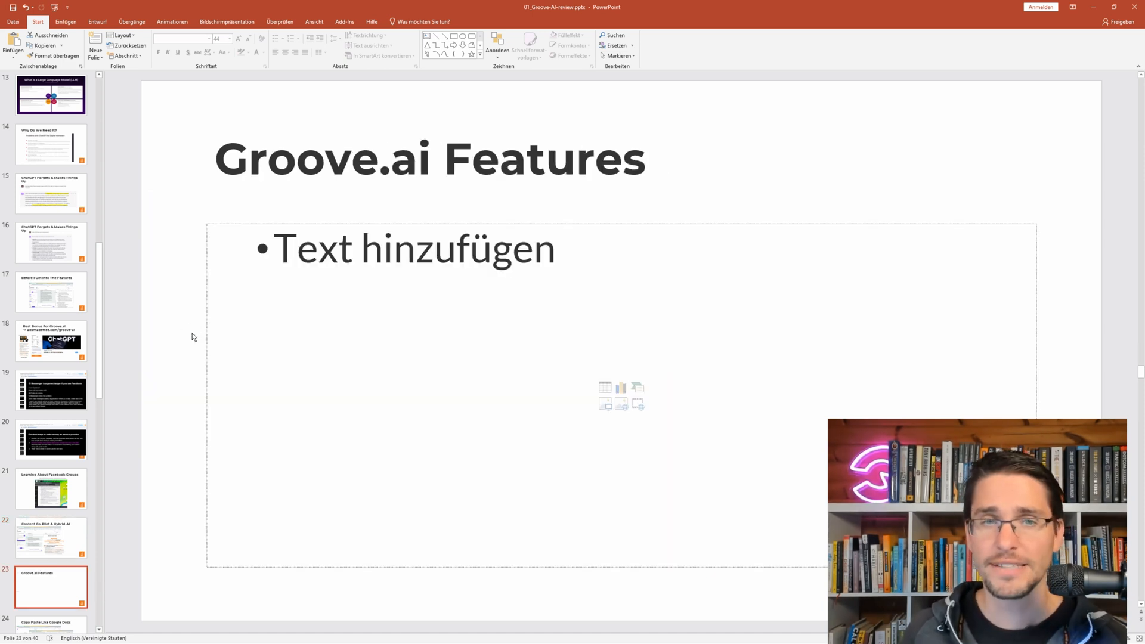
left_click(50, 502)
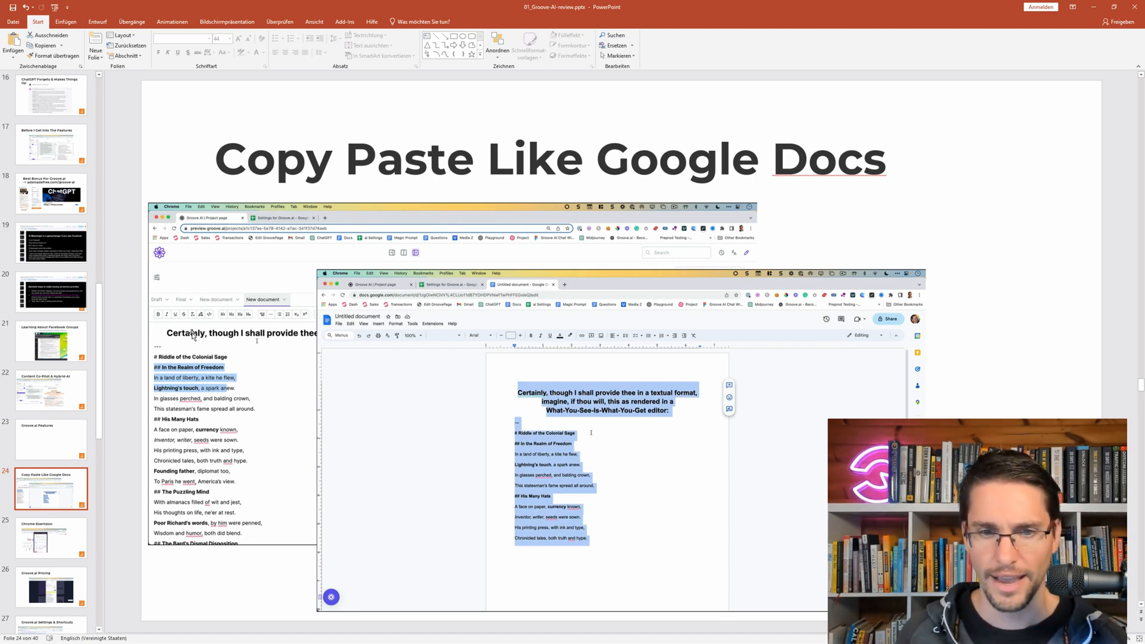
- Advance past the Chrome Extension slide and feature slides to slide 30, Different Frameworks
left_click(50, 535)
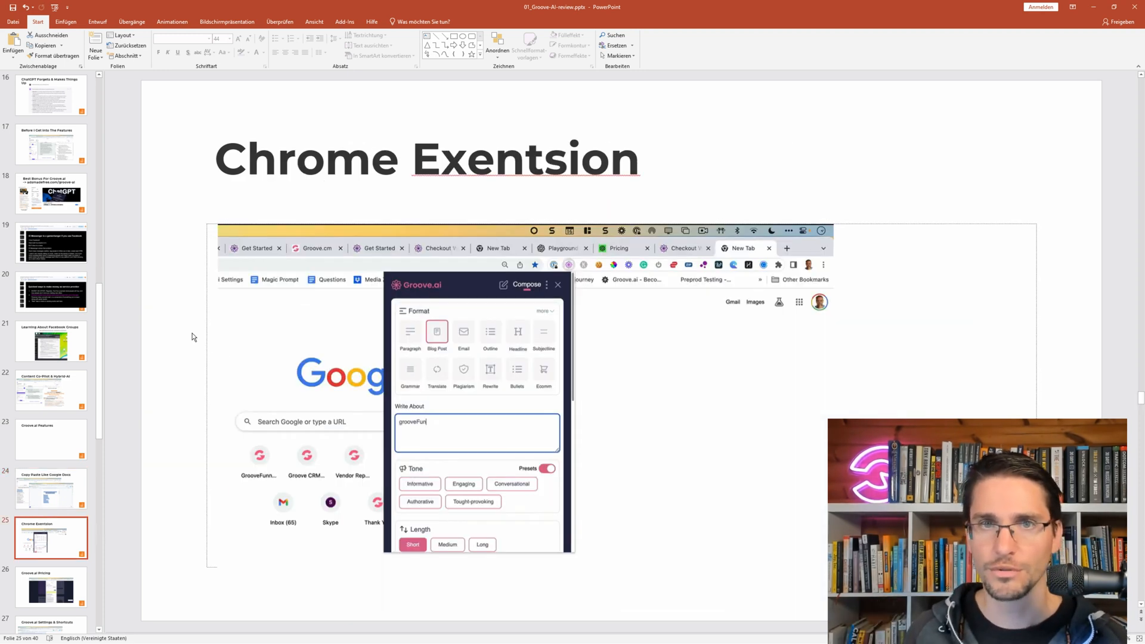
left_click(50, 601)
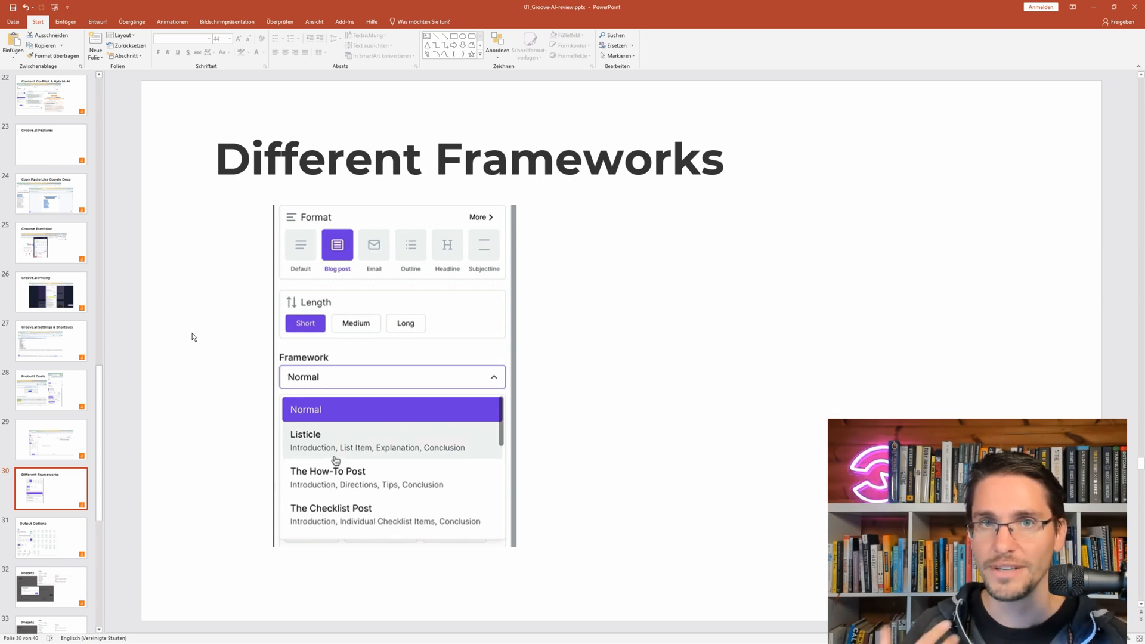
- Advance through slide 31, Output Options, to slide 32, Presets
left_click(50, 539)
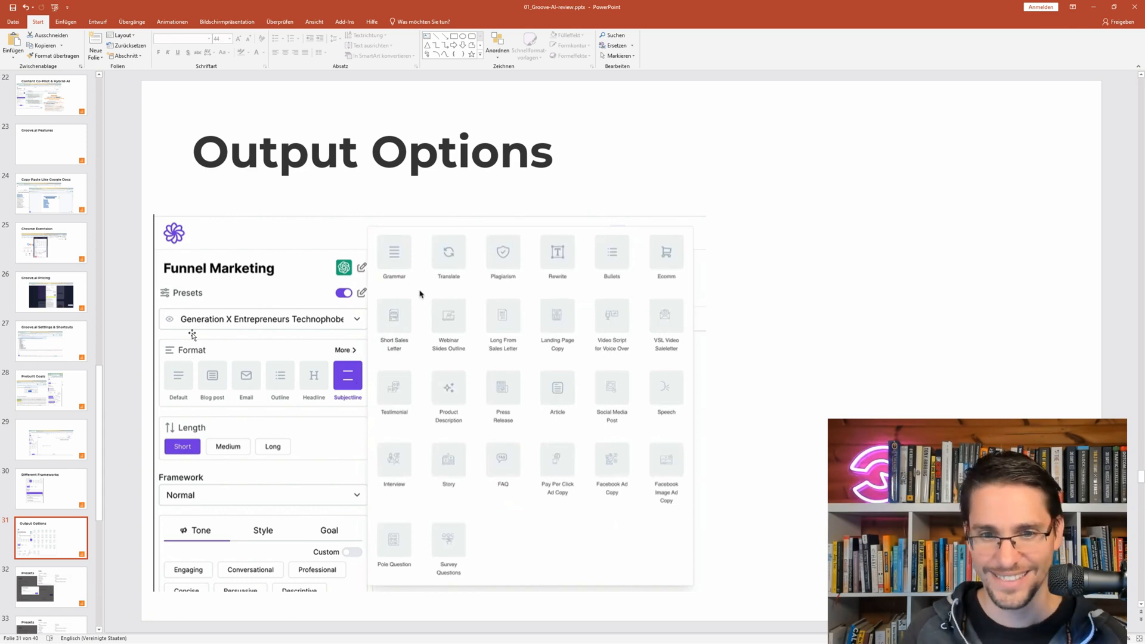
mouse_move(560, 300)
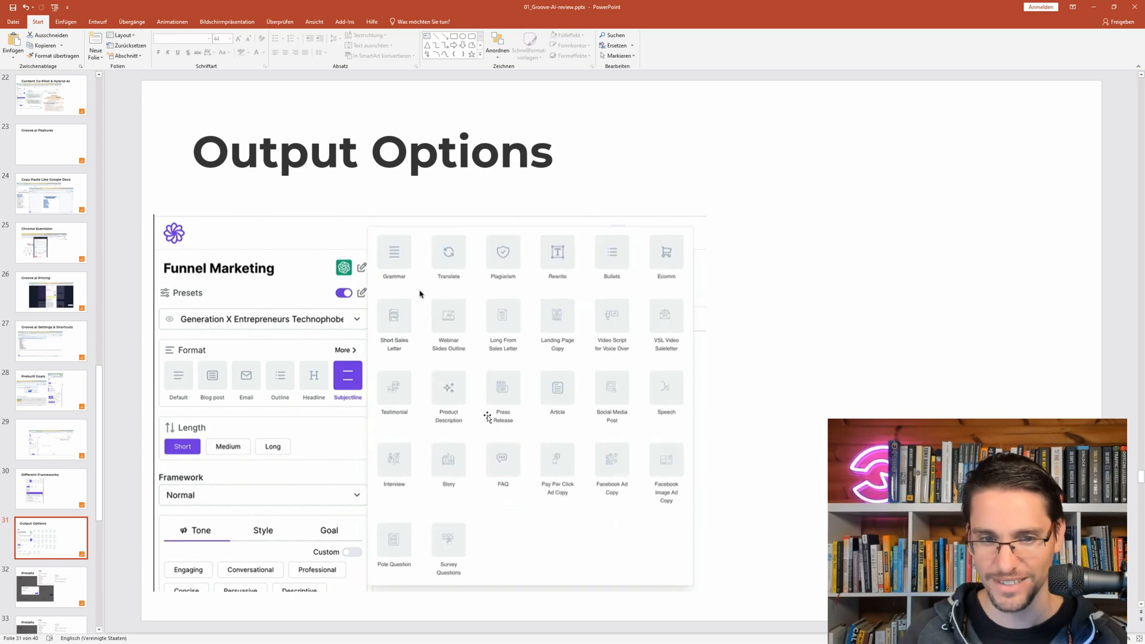
mouse_move(511, 298)
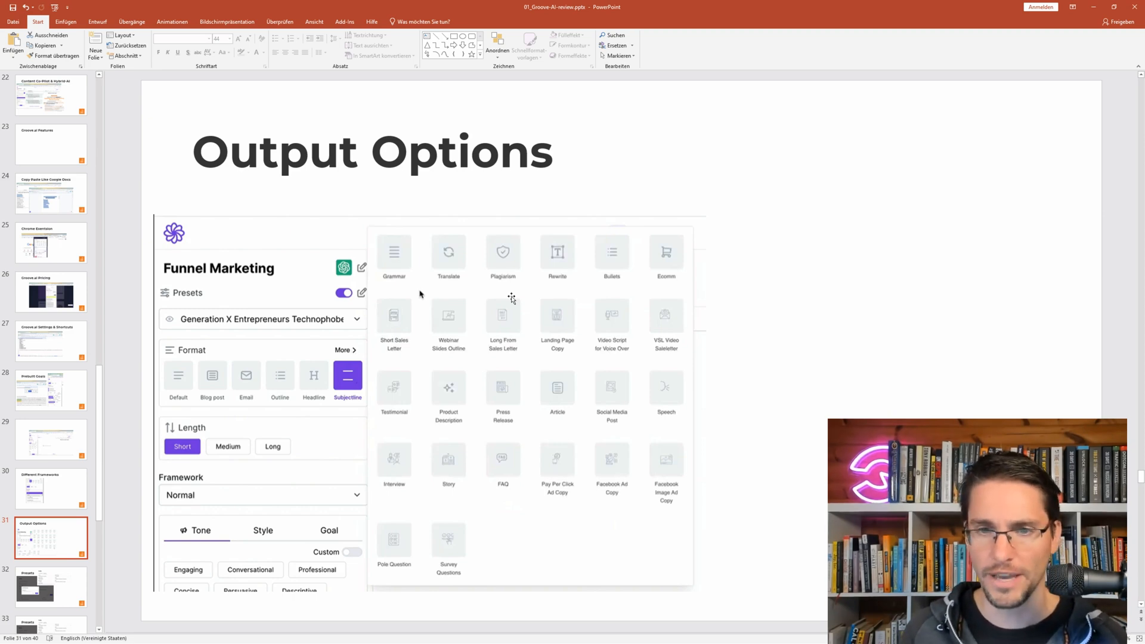
left_click(48, 591)
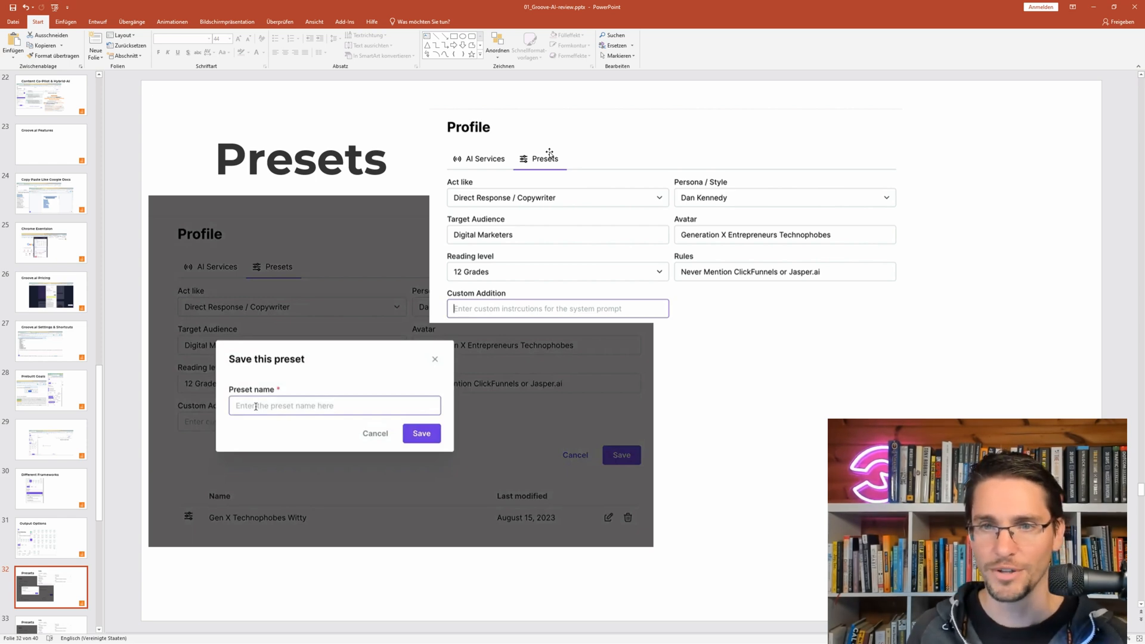
mouse_move(711, 205)
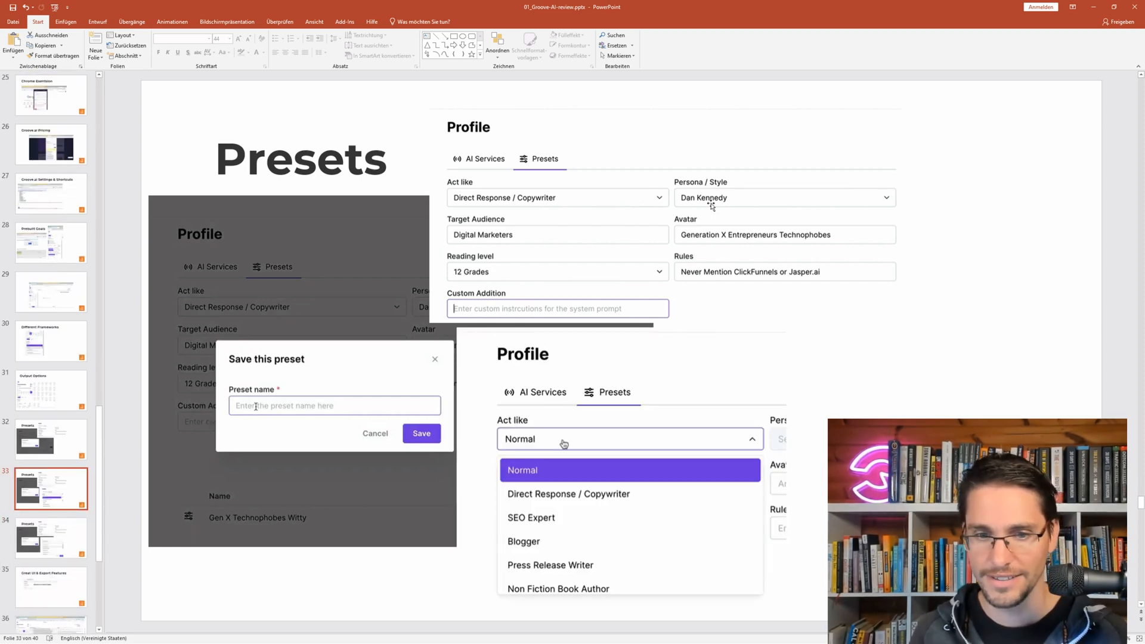
mouse_move(543, 592)
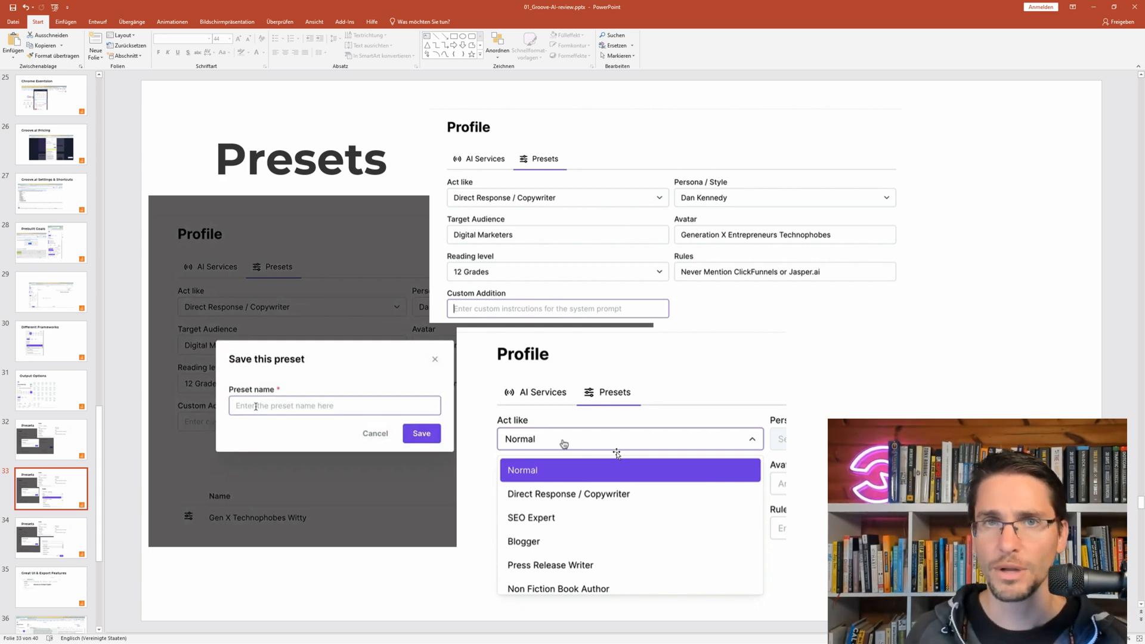
- Advance past the Presets slides to slide 36, the Groove project workspace screenshot
left_click(50, 538)
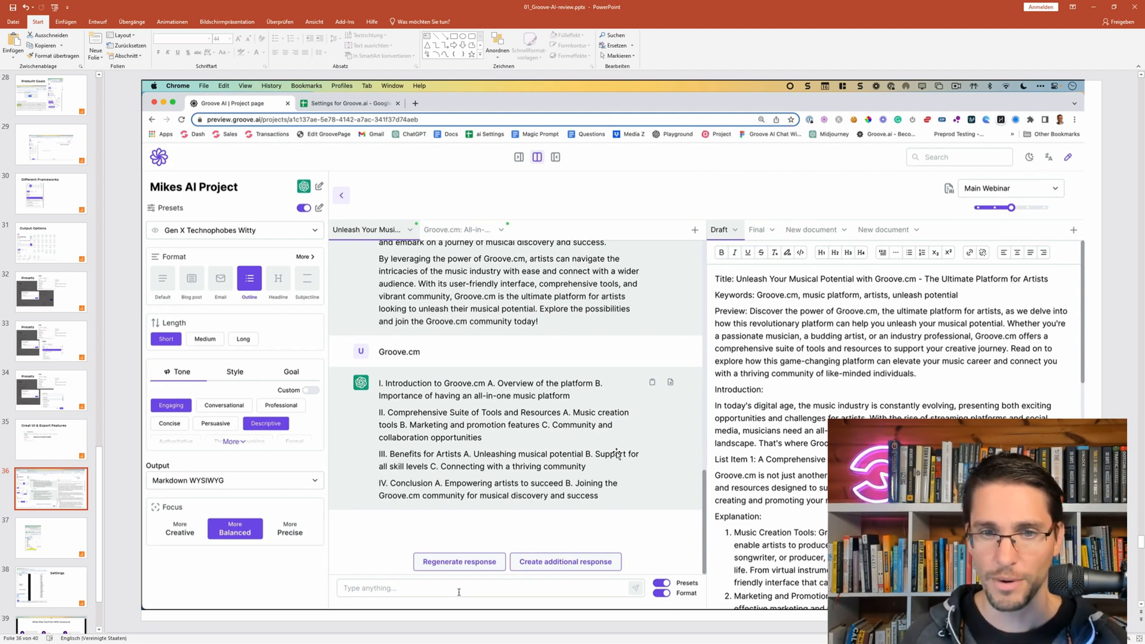
- Advance to slide 37, the Groove.ai settings spreadsheet of knowledge-base sources
left_click(50, 539)
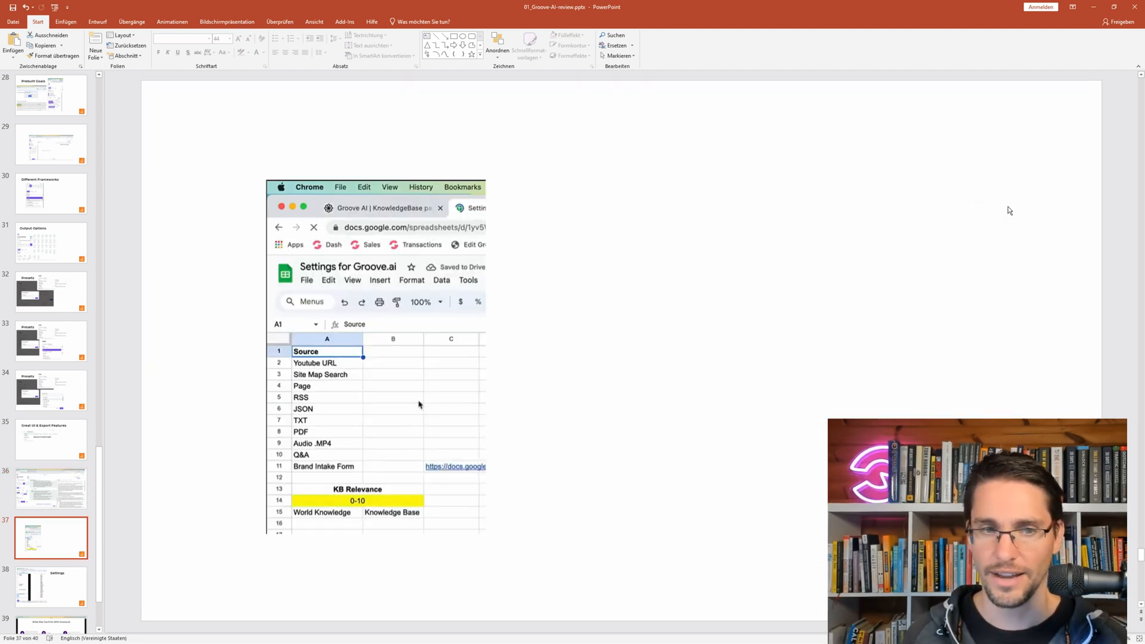
- Return to slide 36, the Groove.ai project page with the generated article
left_click(50, 592)
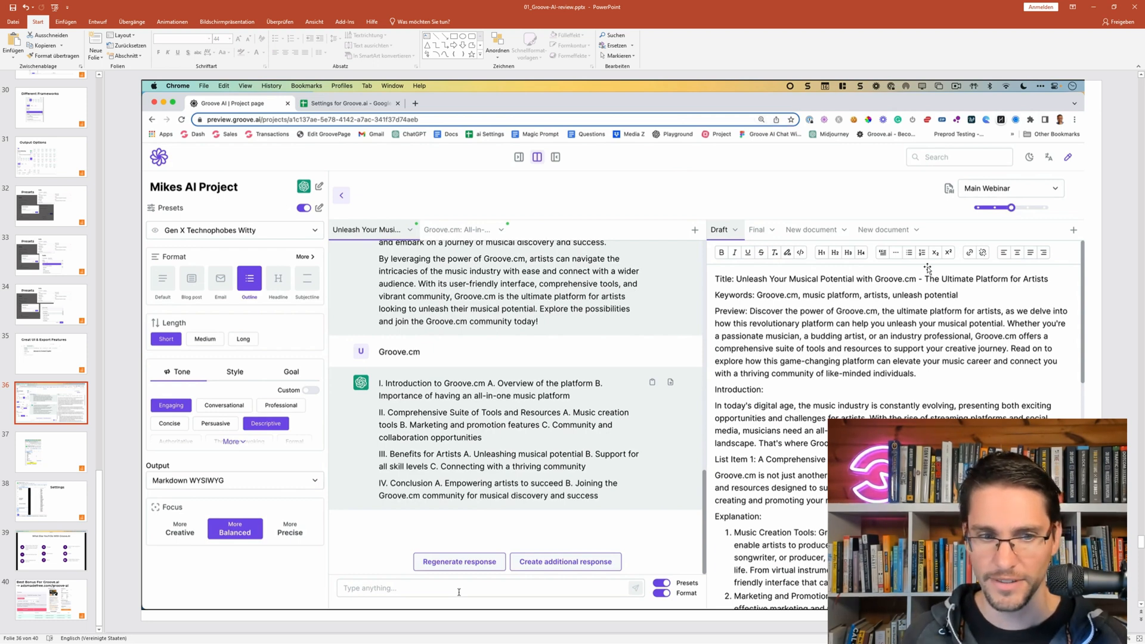
mouse_move(713, 320)
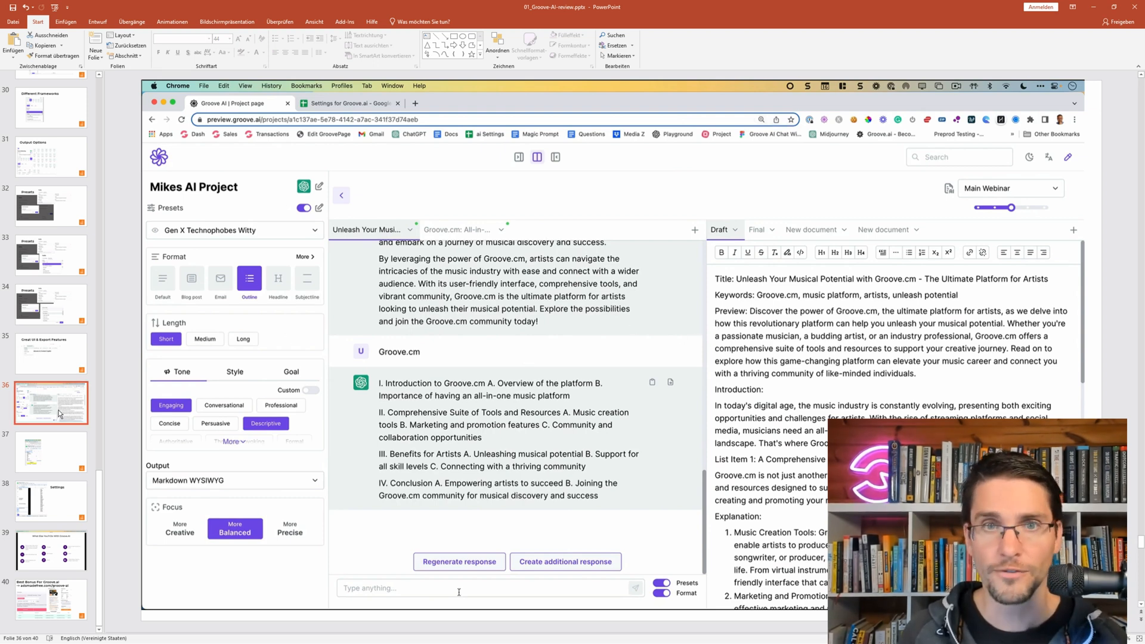
- Move through the Settings slide to slide 39, 'What Else You'll Do With Groove.AI', postponing the break reminder
left_click(50, 500)
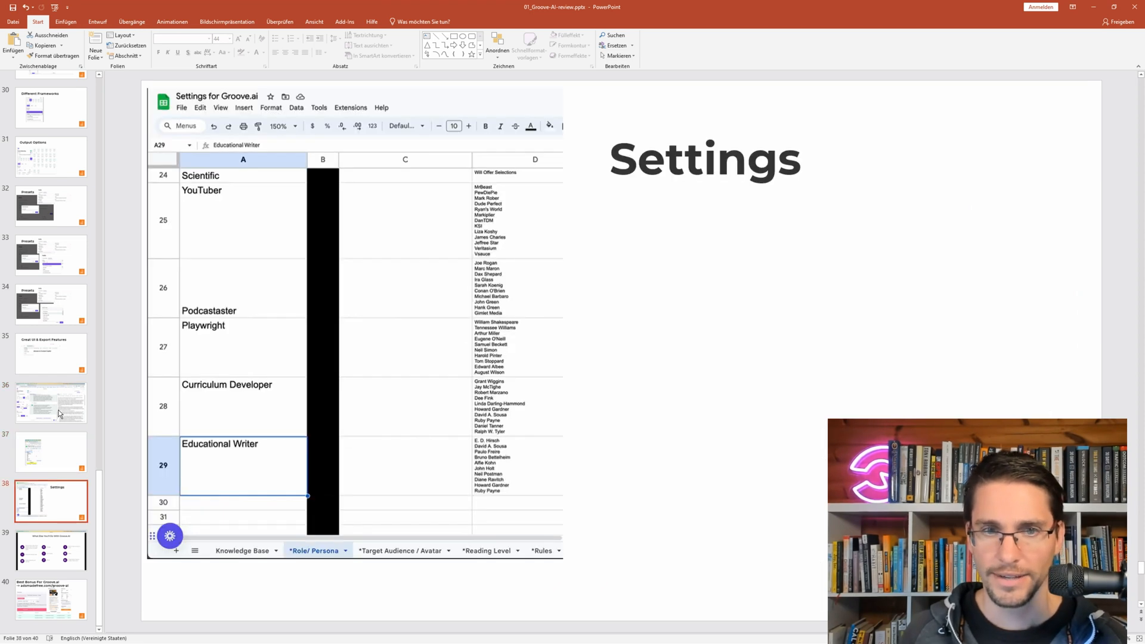
left_click(50, 551)
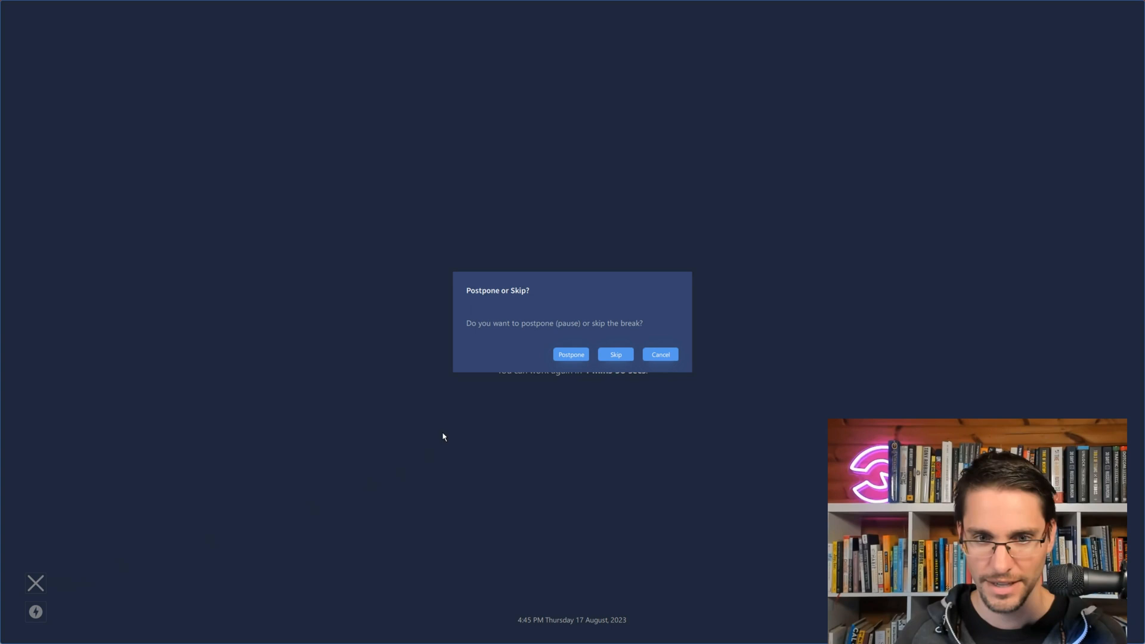
left_click(615, 355)
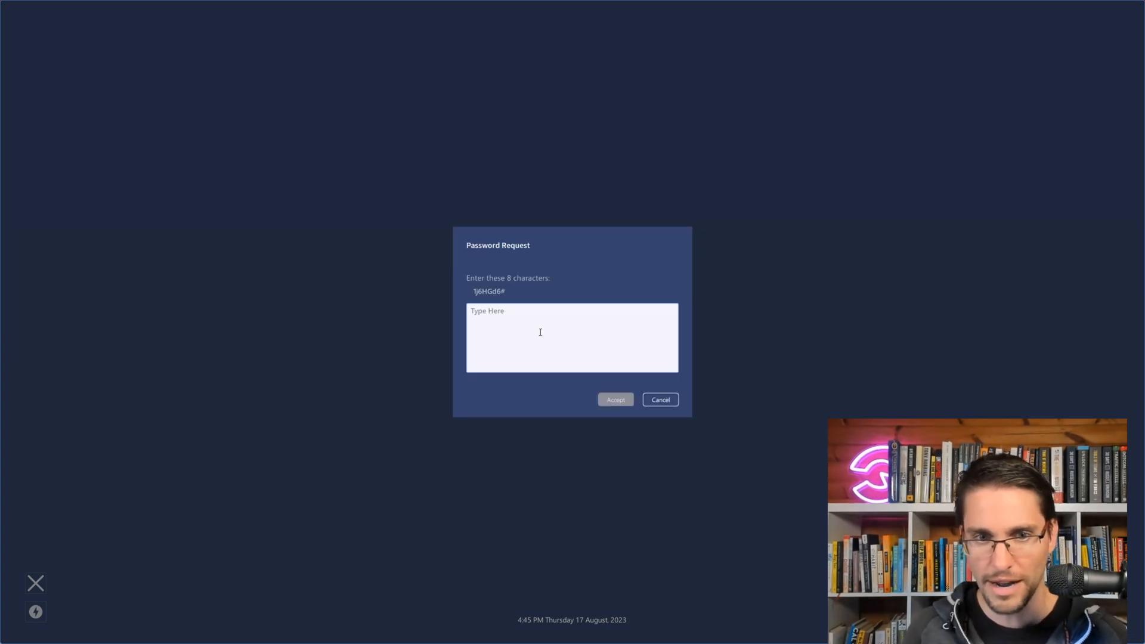
type("1j6")
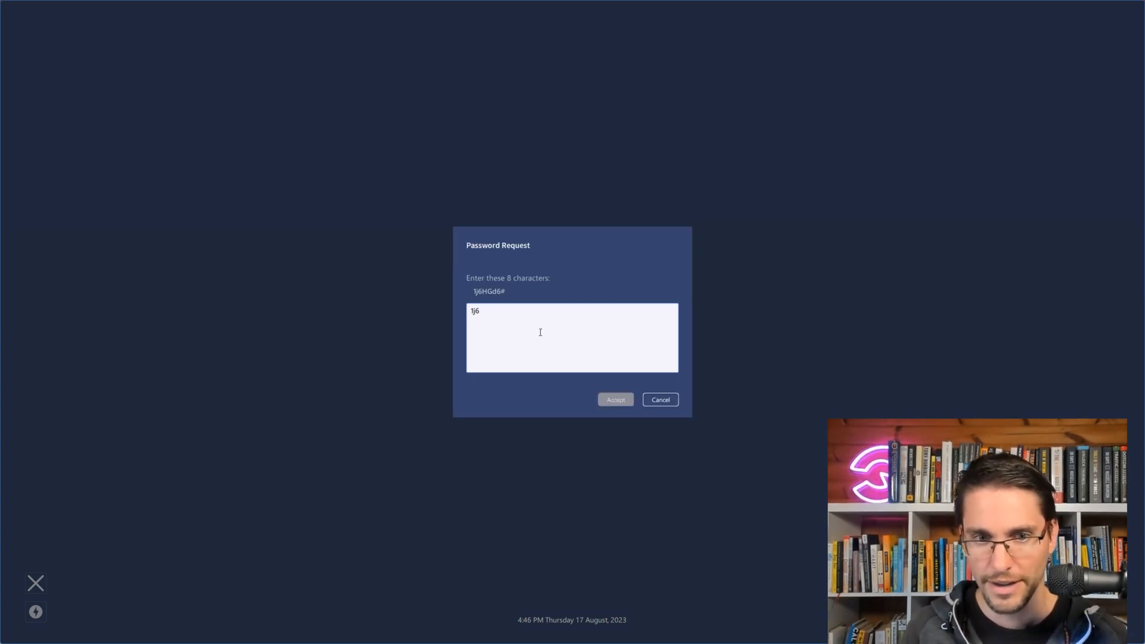
type("HGd")
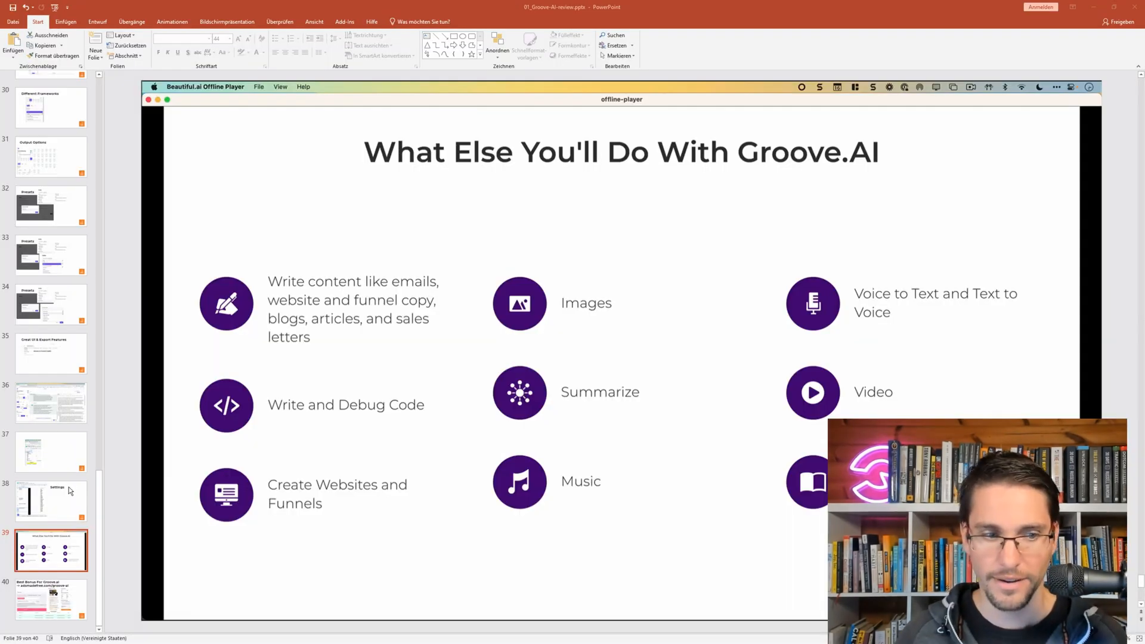
mouse_move(57, 499)
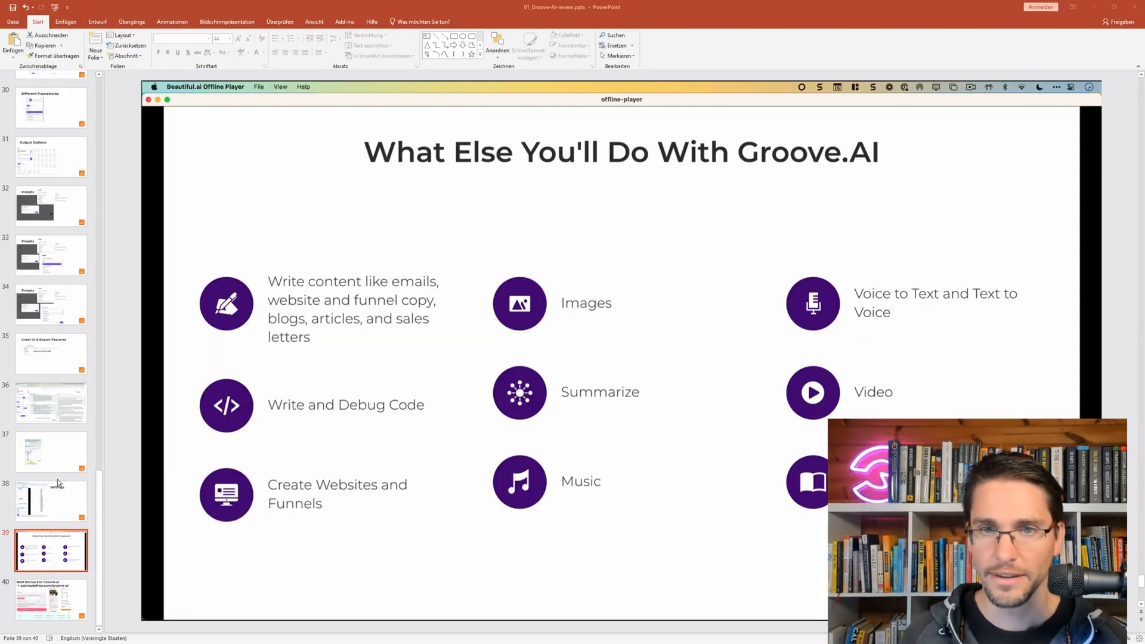
mouse_move(126, 429)
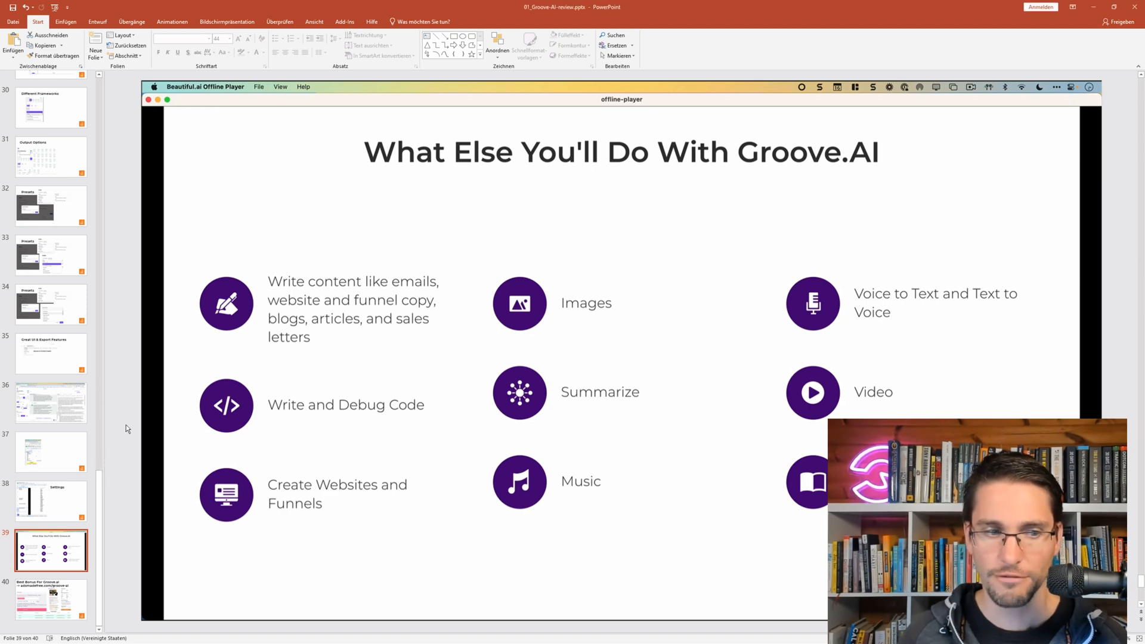
- Show slide 40, the final 'Best Bonus For Groove.ai' slide with the adsmadefree.com link
left_click(50, 596)
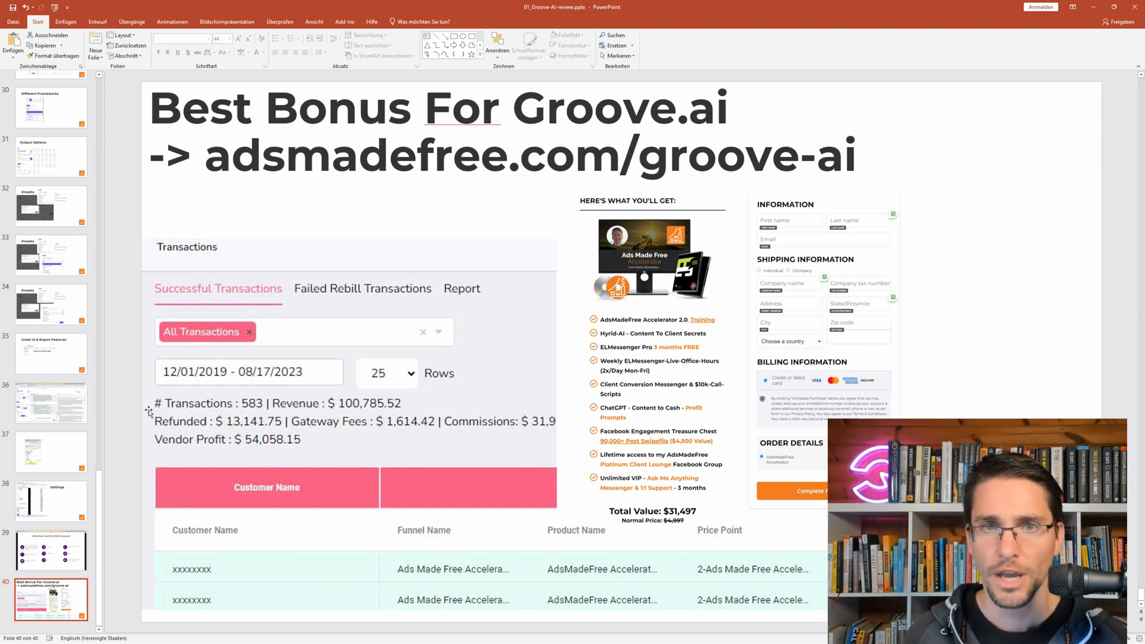
left_click(50, 550)
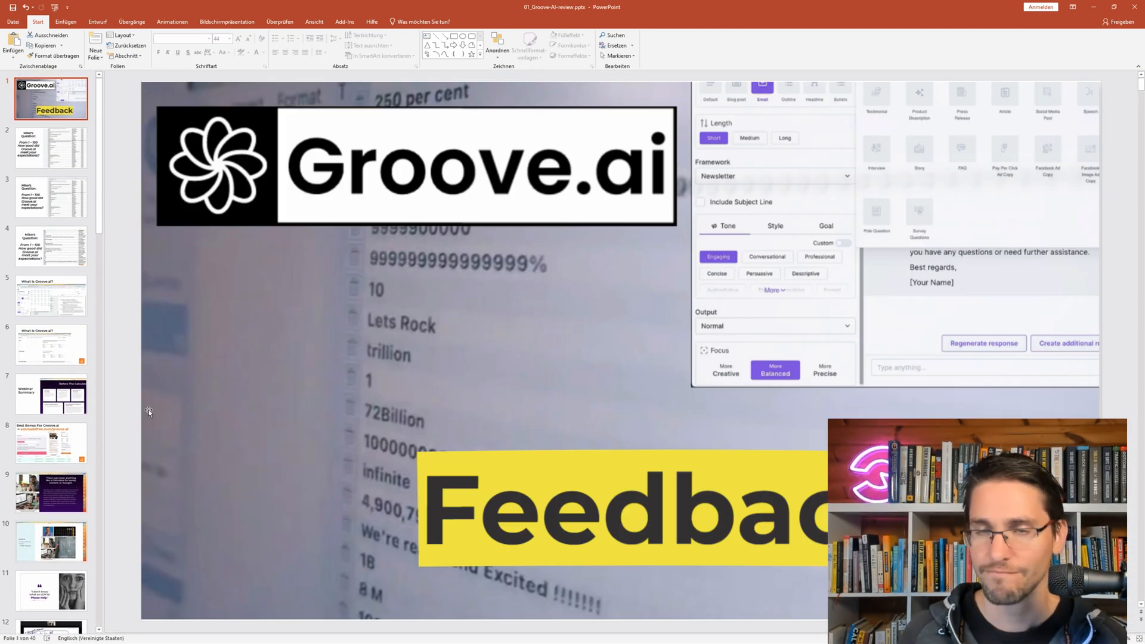
left_click(47, 146)
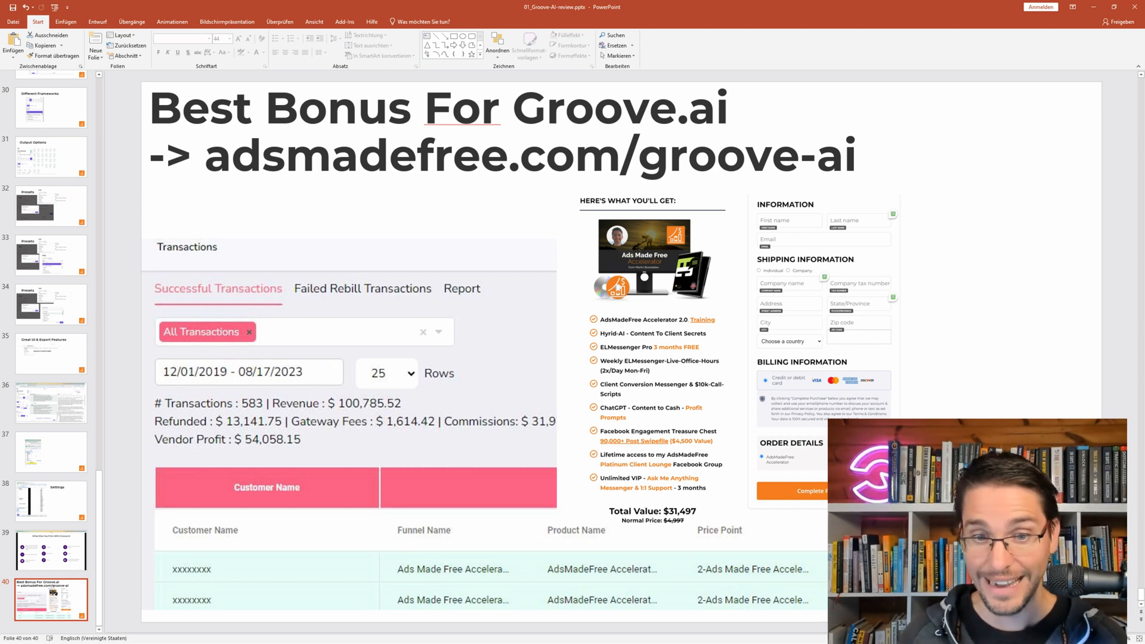
mouse_move(266, 418)
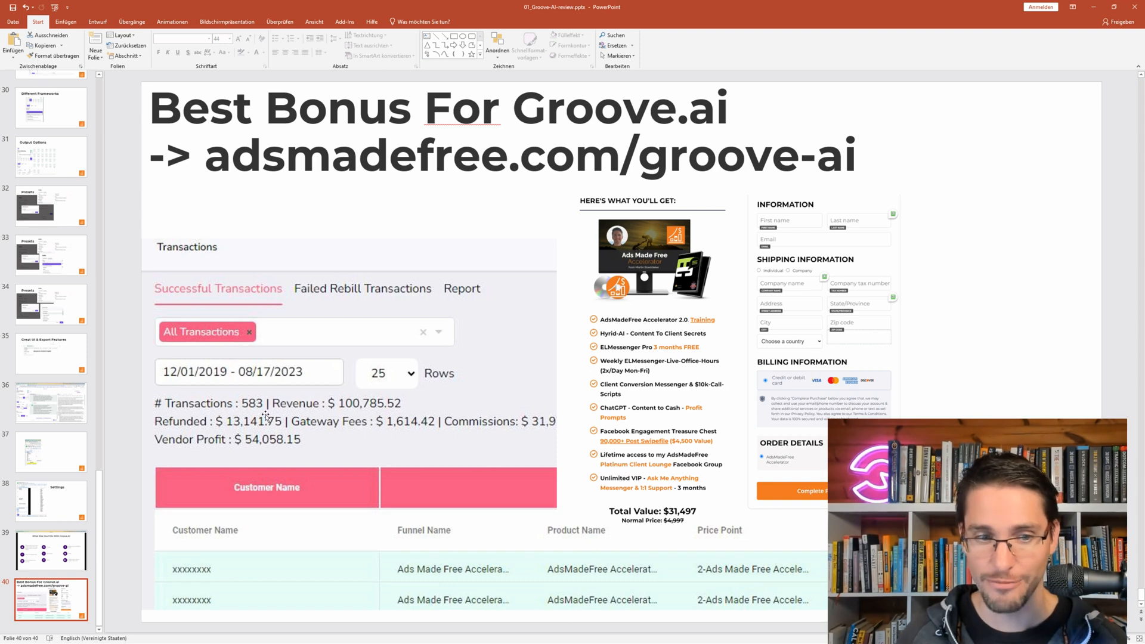
mouse_move(358, 331)
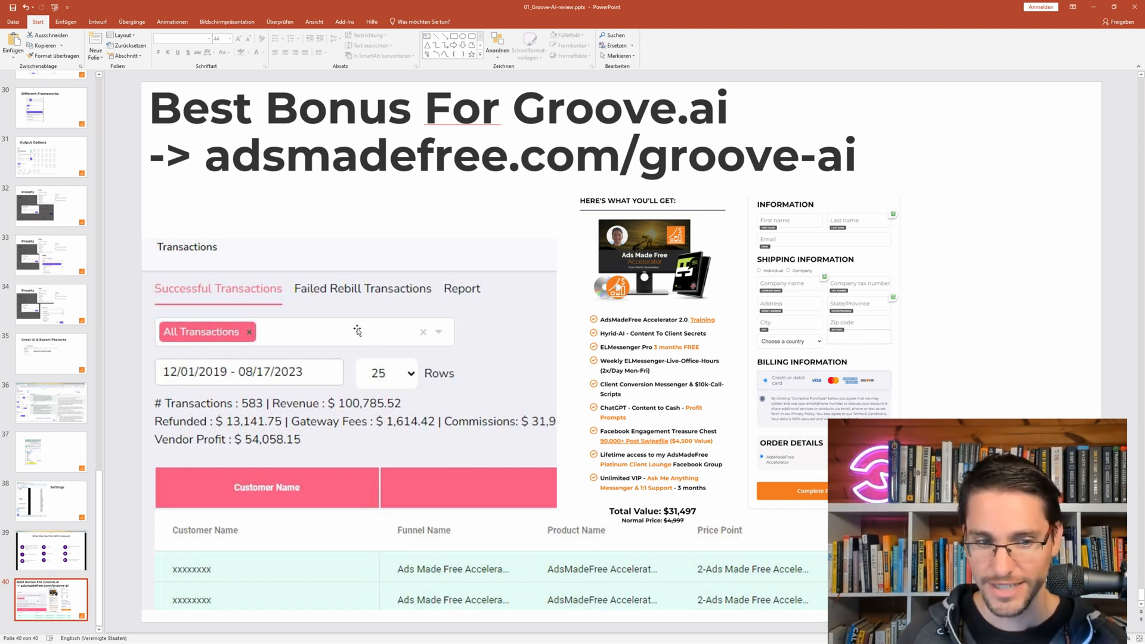